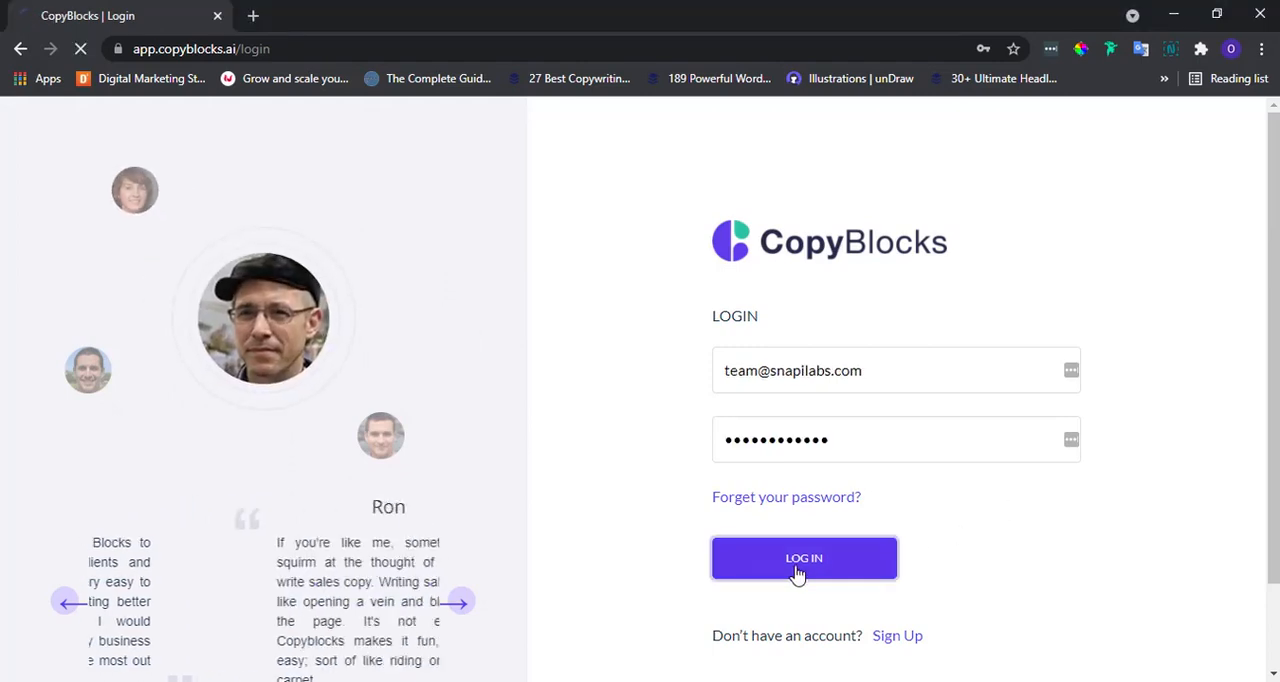
Step: Log in to the CopyBlocks team account and land on the My Projects list
click(804, 558)
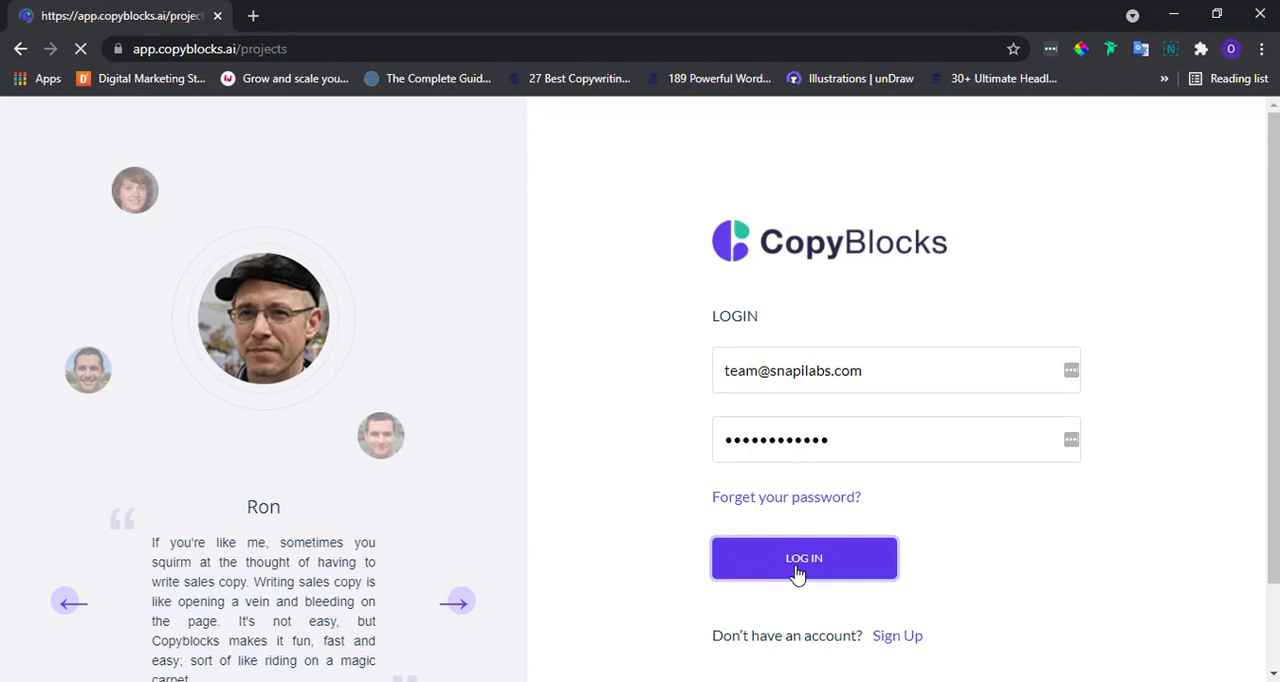
click(804, 558)
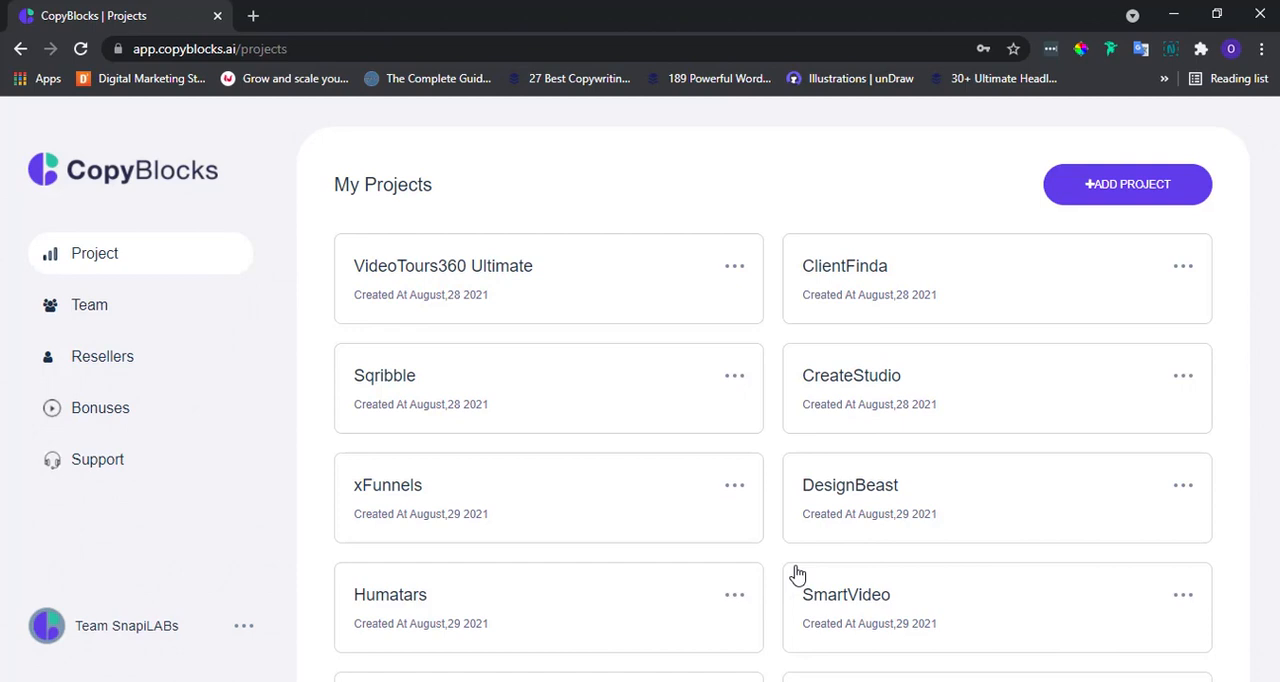
mouse_move(808, 532)
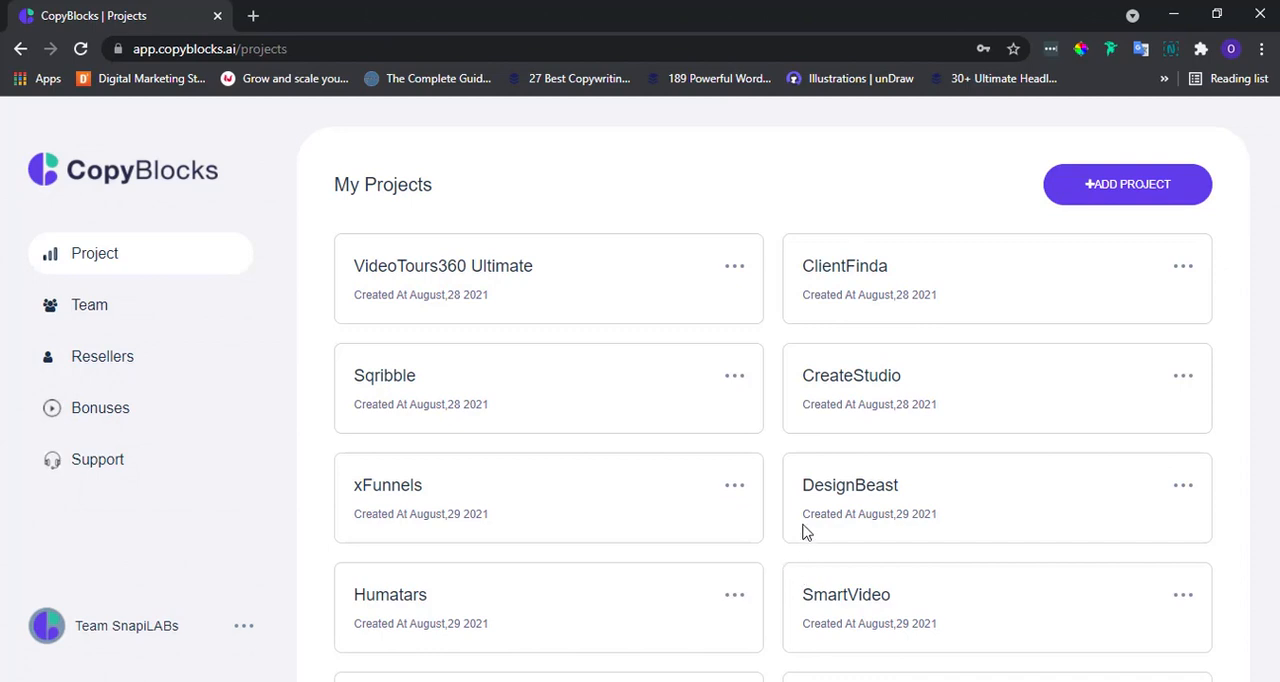
mouse_move(808, 510)
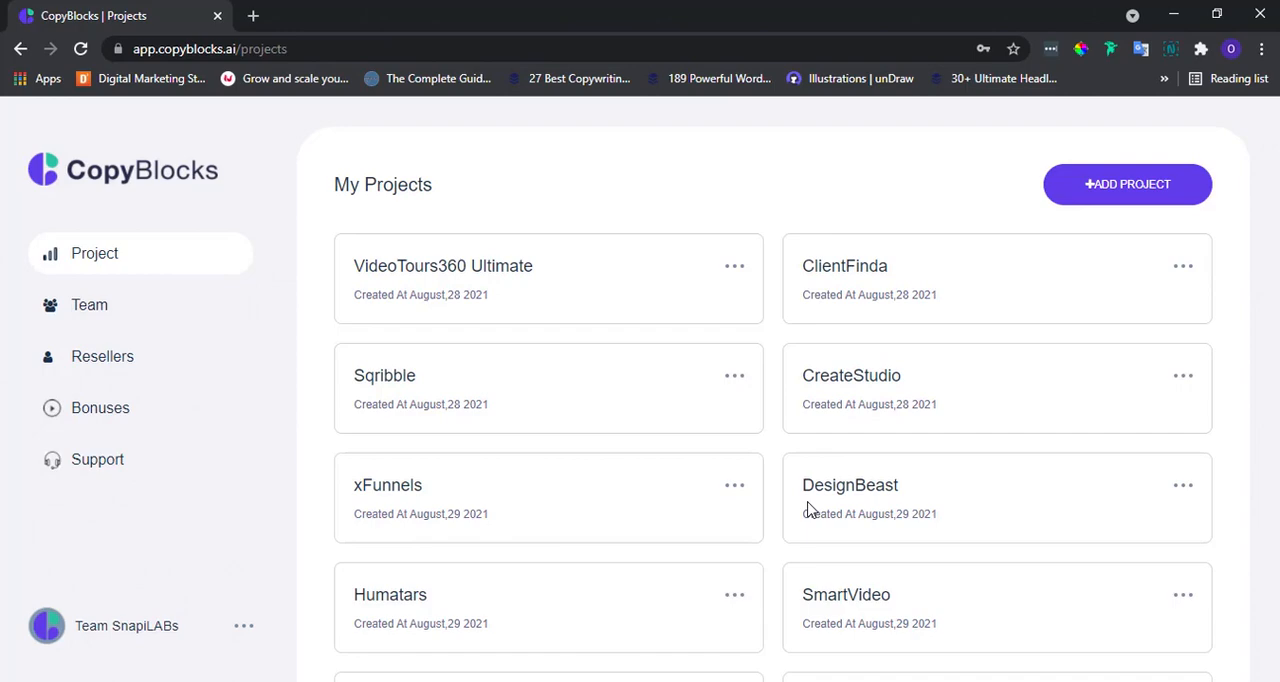
Step: Scroll the My Projects page down to the last cards, including Neth Technologies
scroll(down, 3)
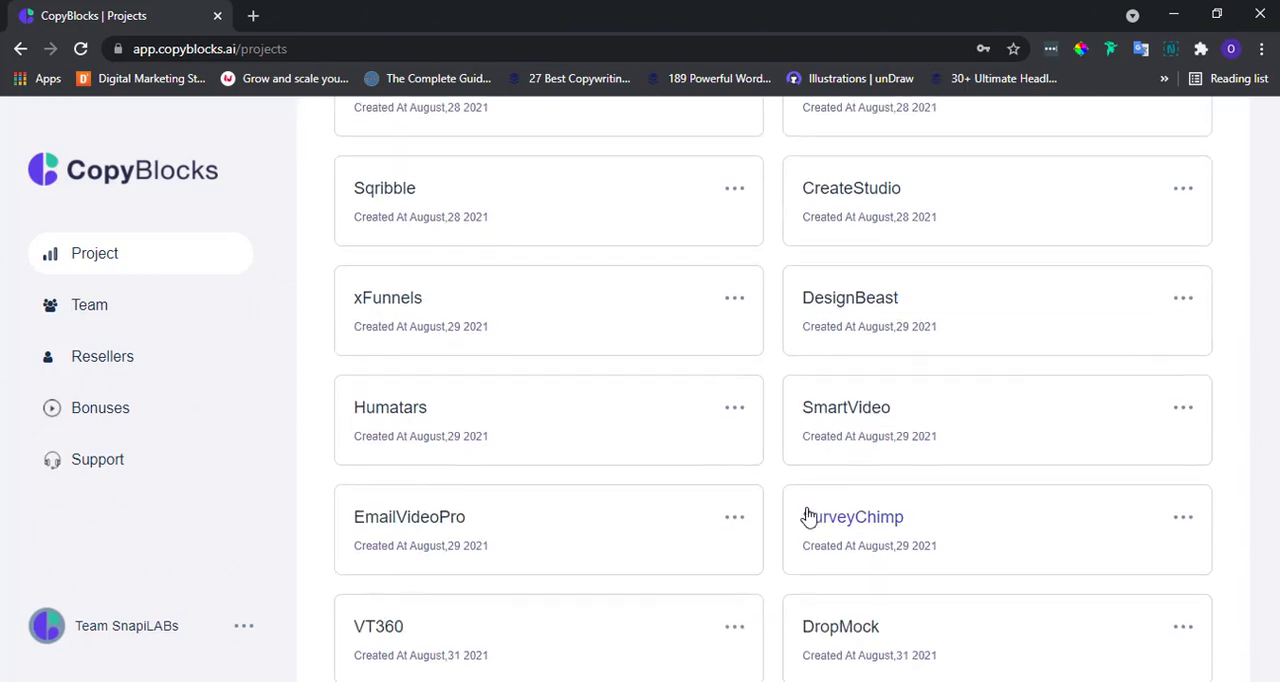
scroll(down, 3)
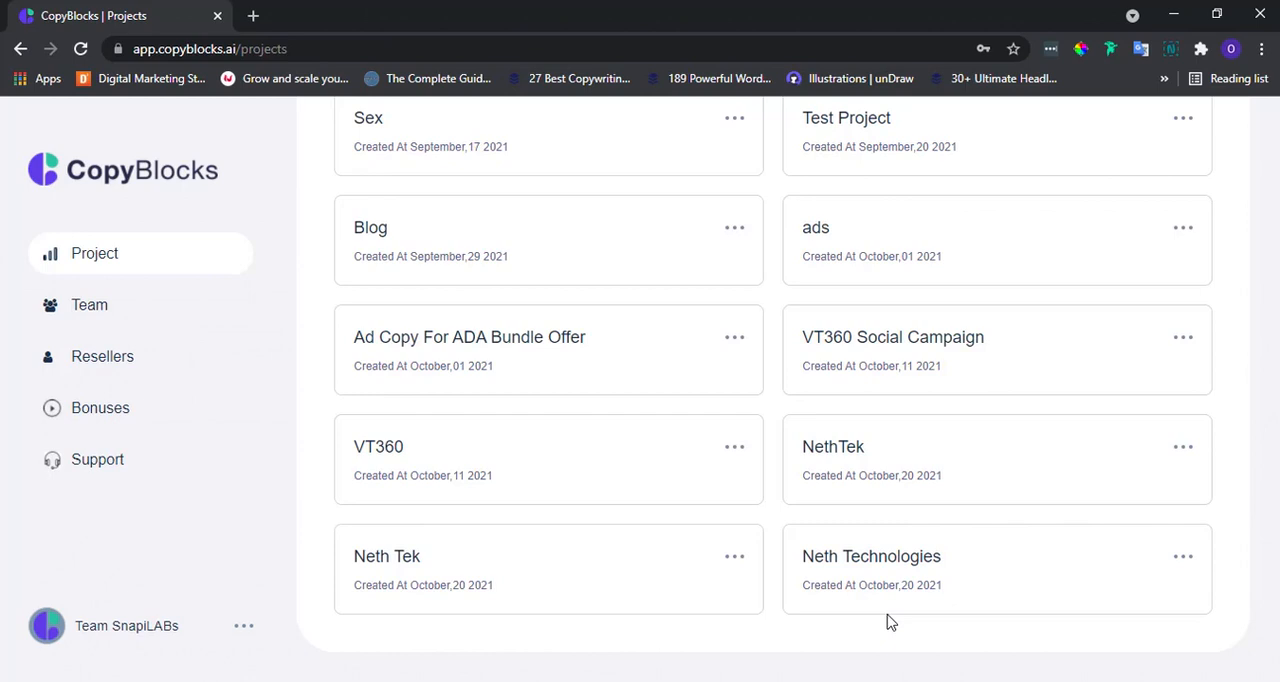
mouse_move(1184, 556)
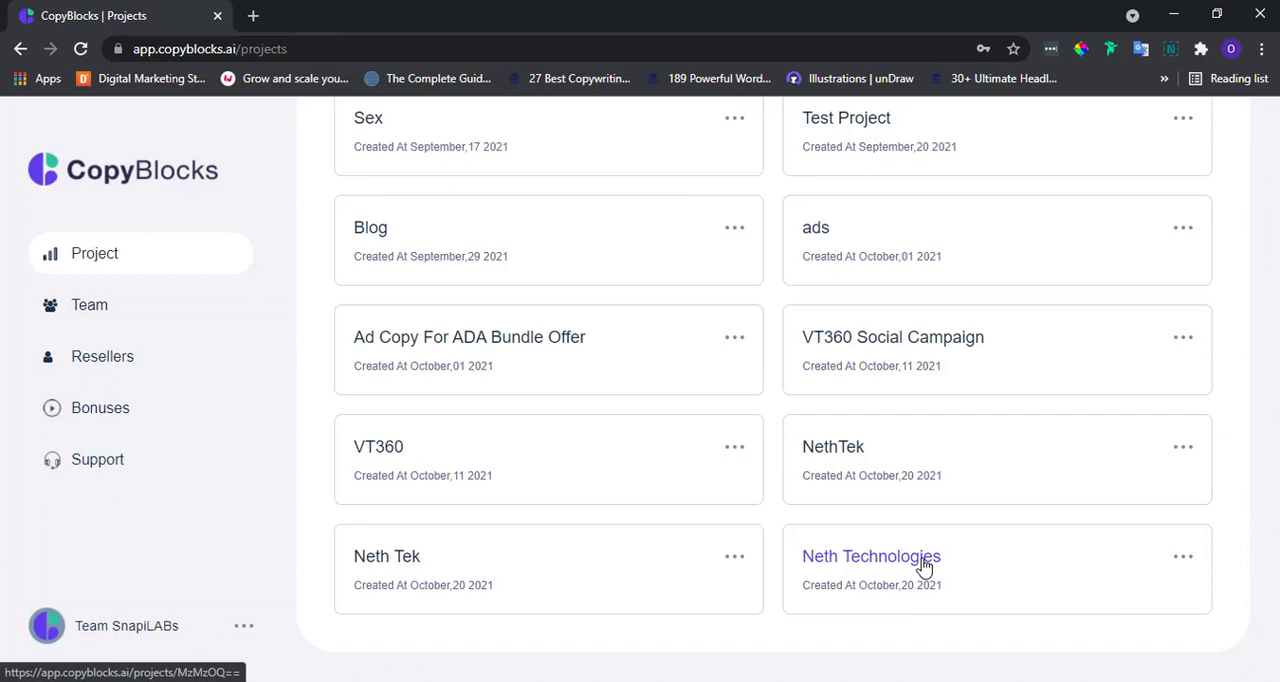
Step: Enter the Neth Technologies project and scroll the All Categories sidebar down to OTHERS
click(872, 556)
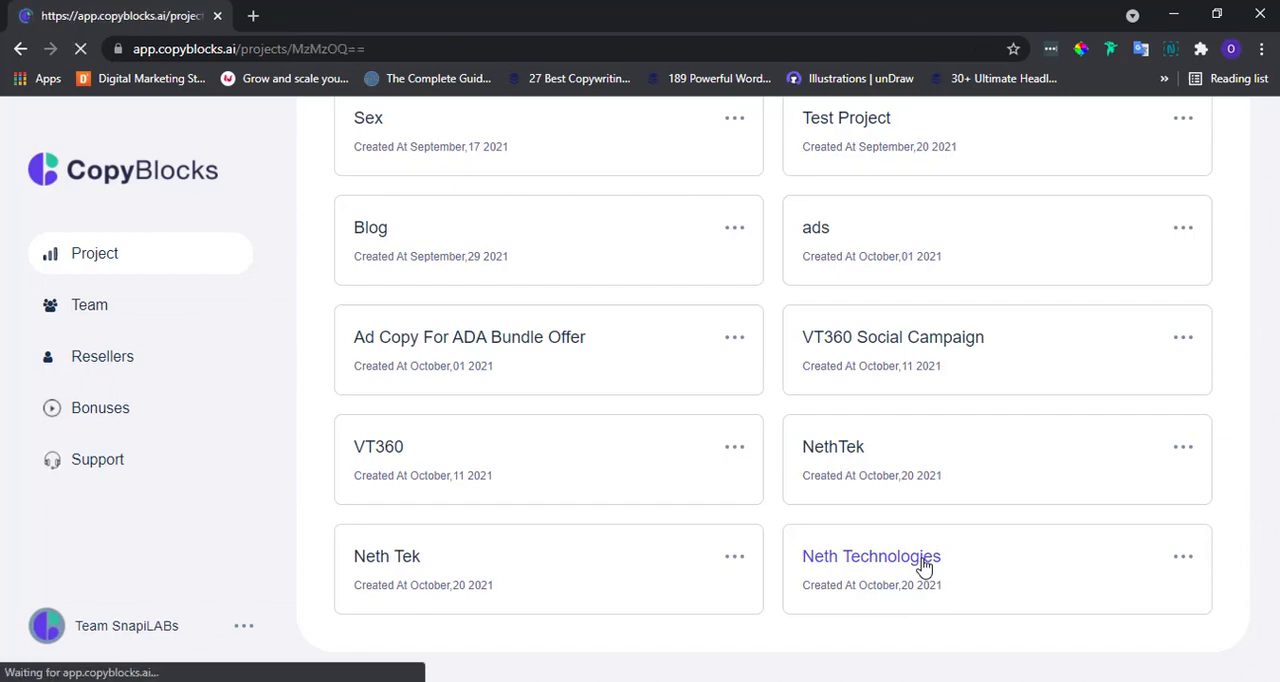
click(872, 556)
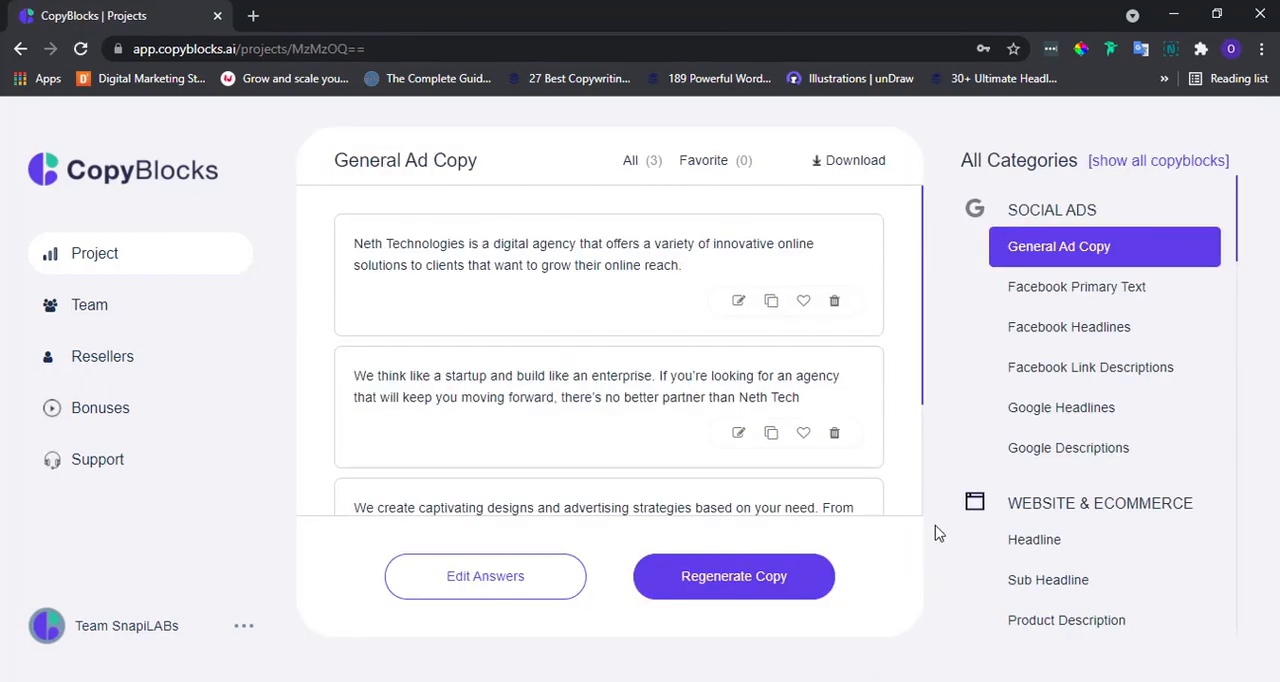
mouse_move(1040, 448)
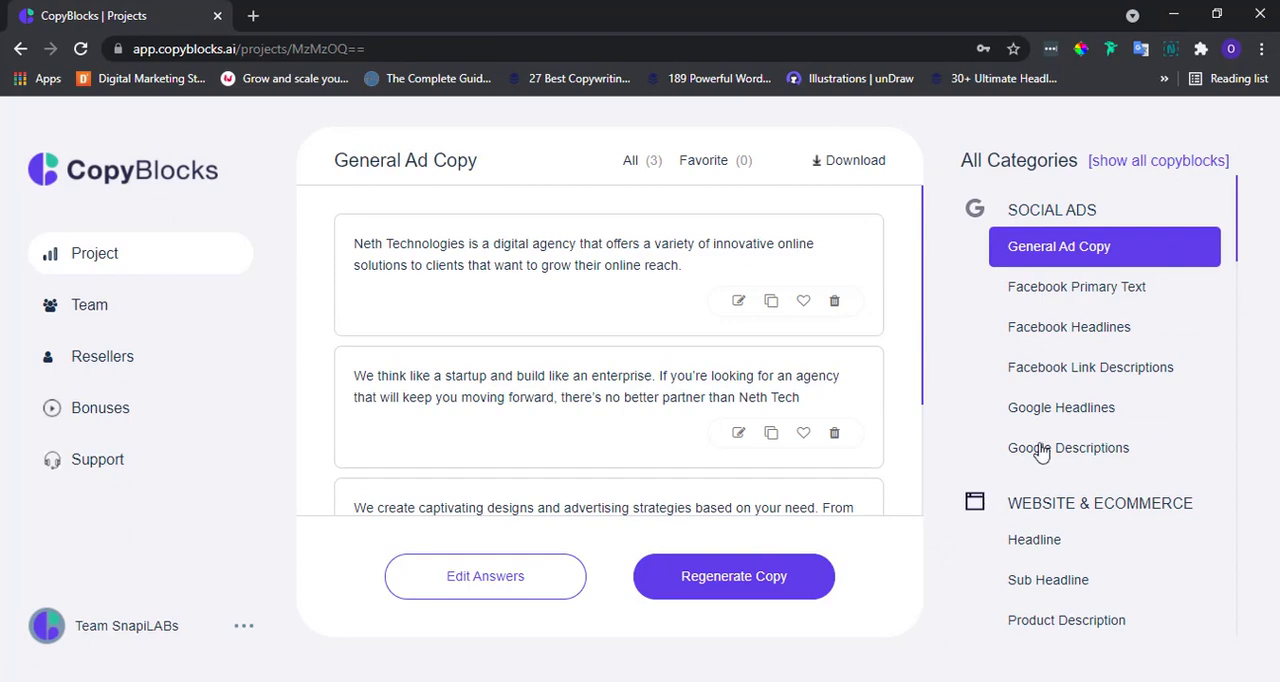
scroll(down, 3)
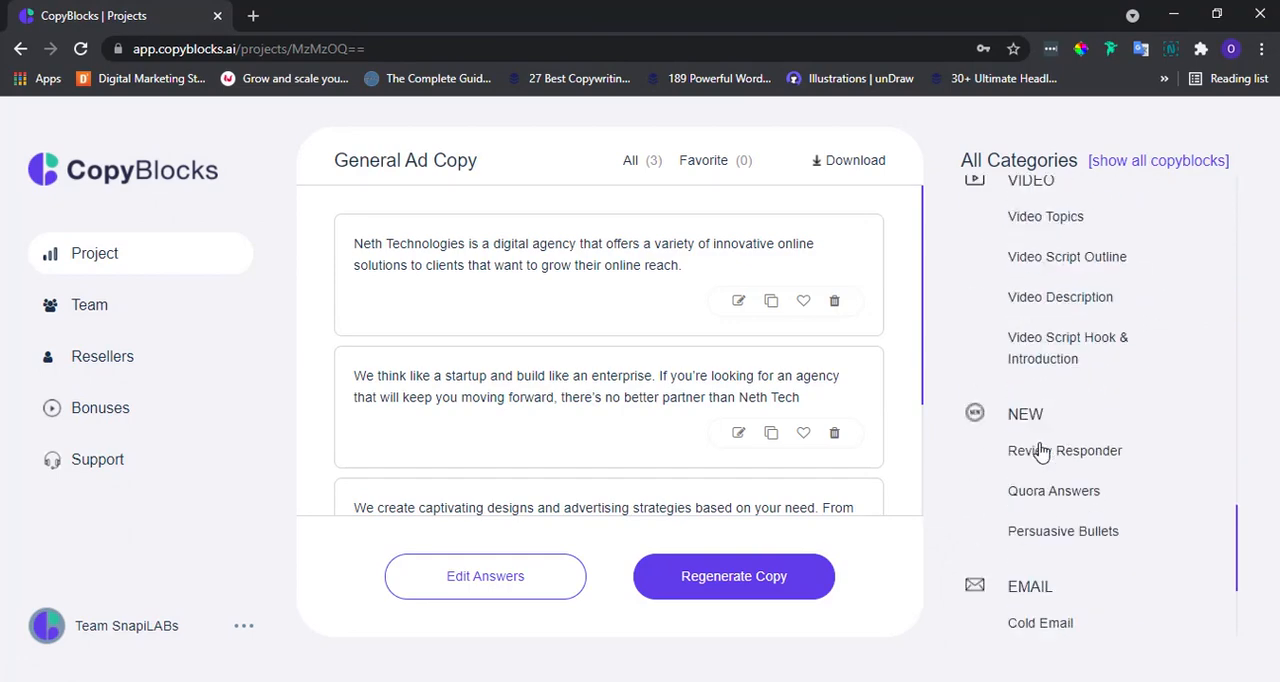
scroll(down, 3)
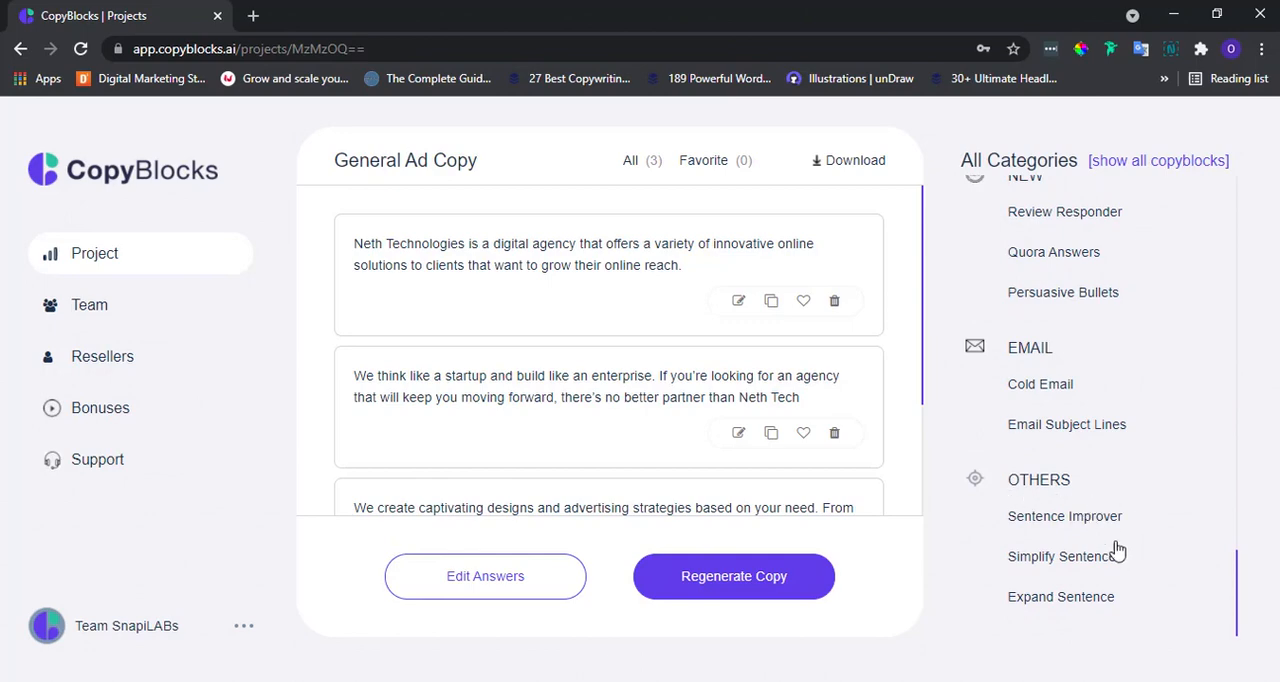
mouse_move(1082, 612)
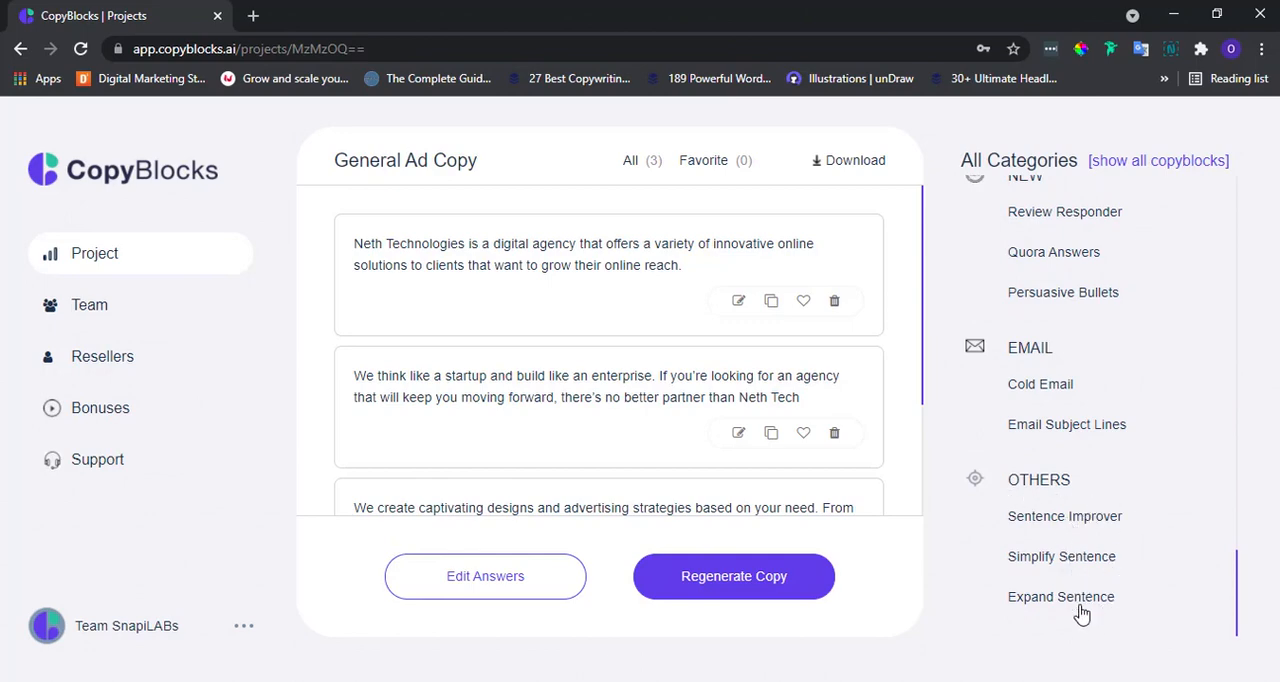
mouse_move(936, 578)
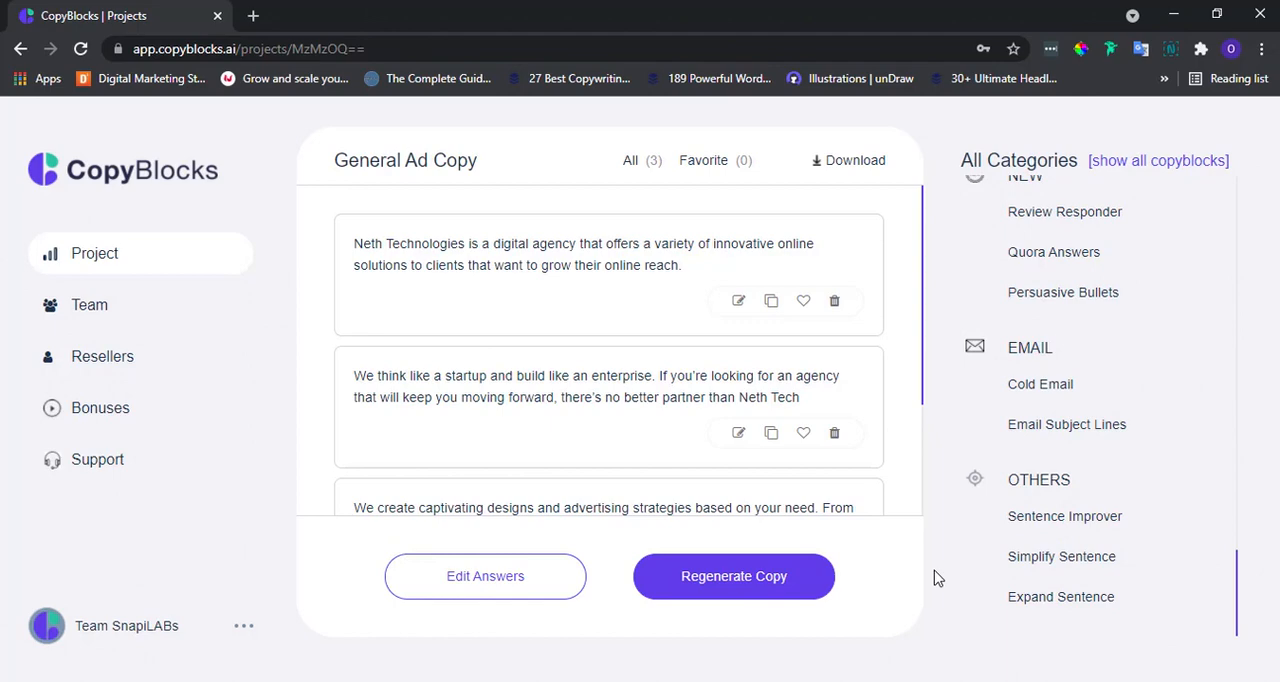
mouse_move(1032, 524)
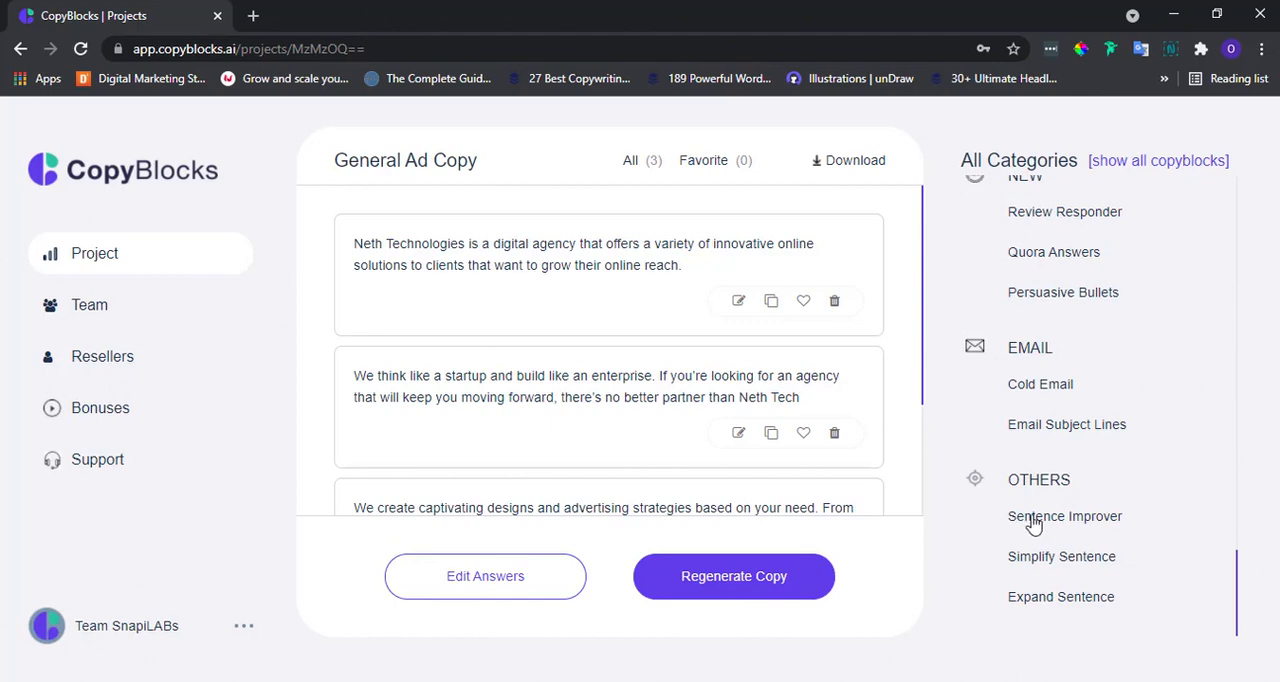
Step: Run Sentence Improver on the prefilled sentence with its creative settings, audience and tone
click(1064, 516)
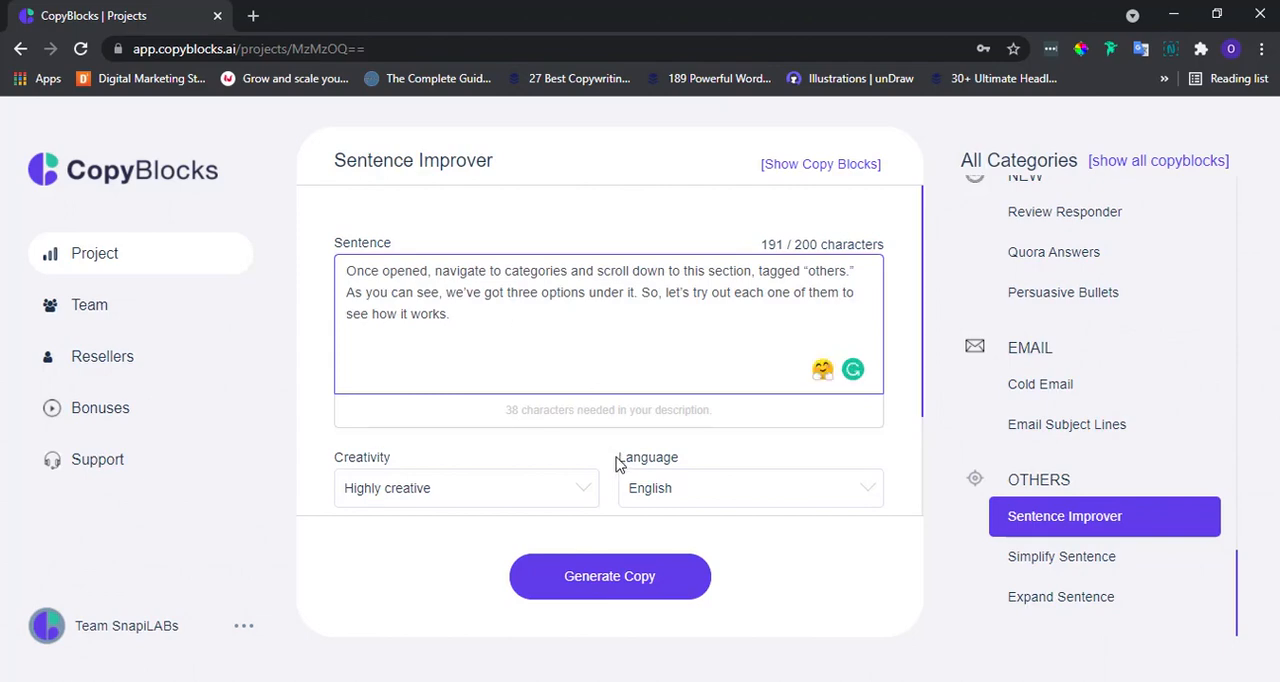
scroll(down, 3)
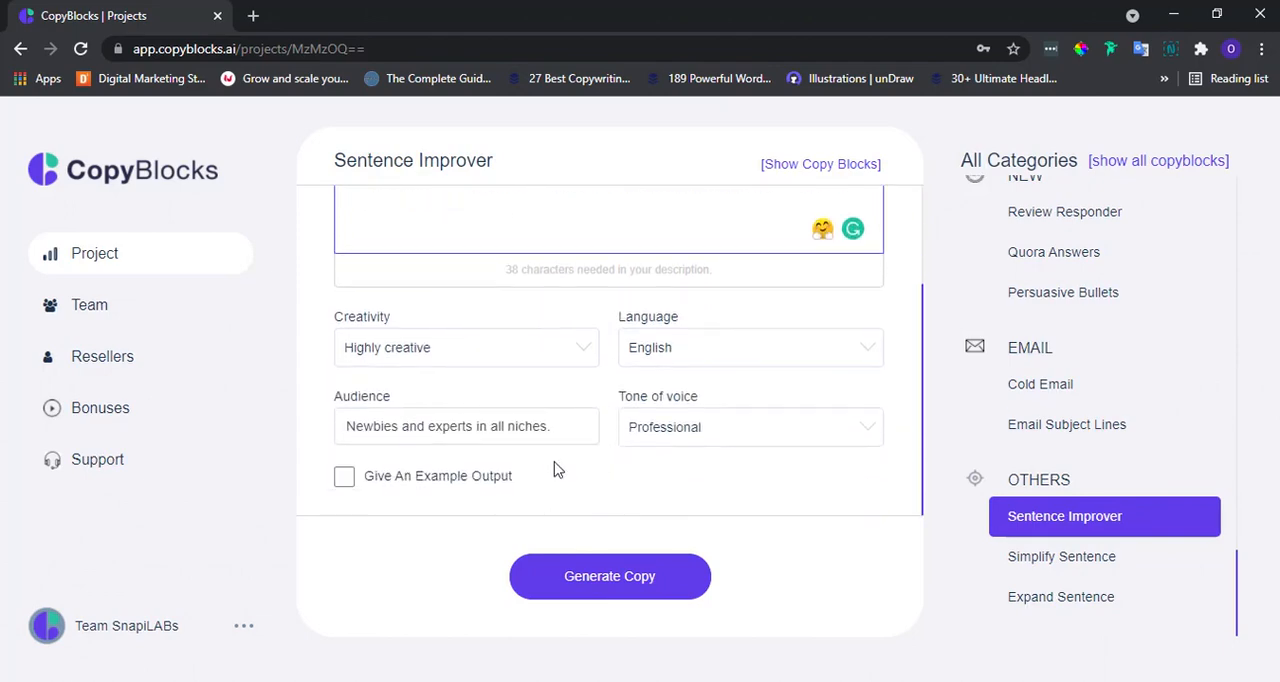
mouse_move(628, 456)
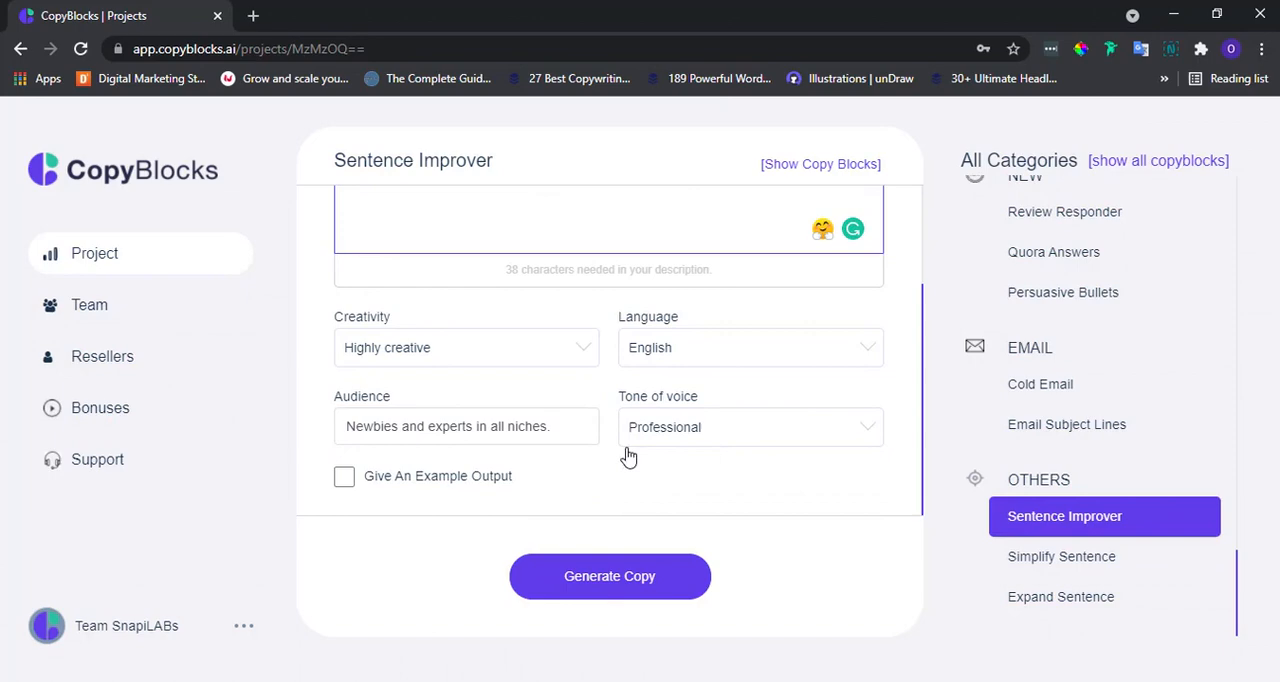
click(608, 576)
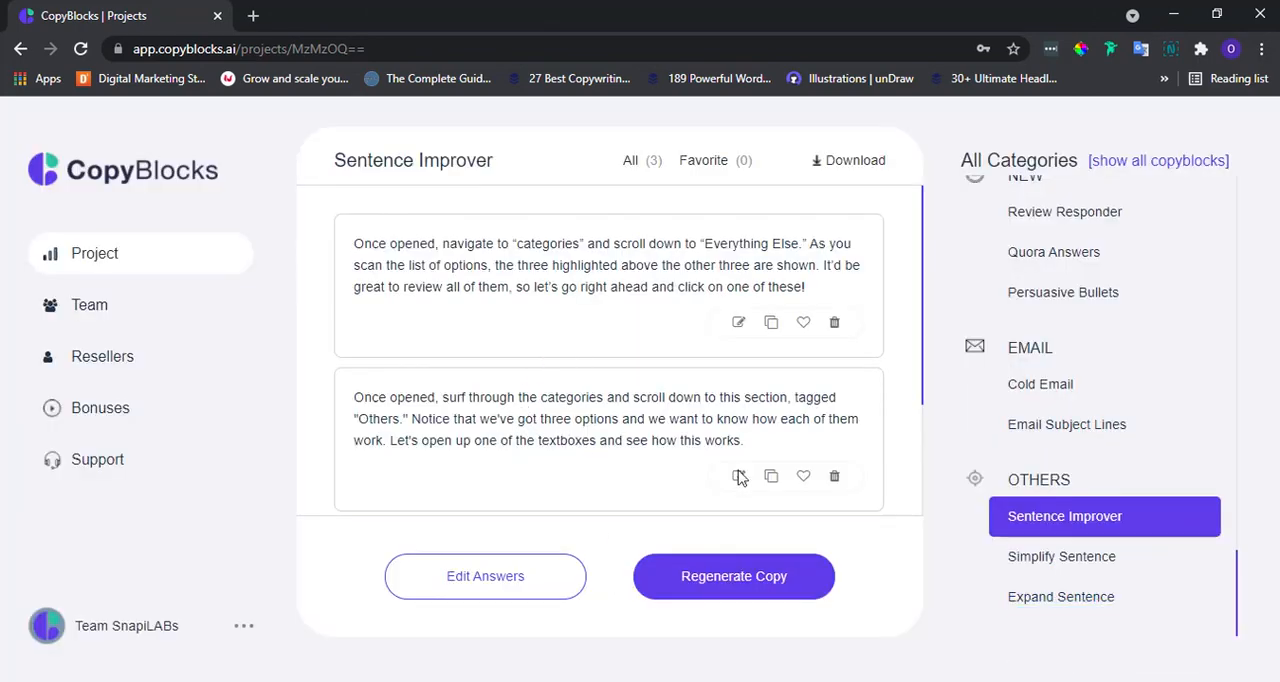
Step: Run Simplify Sentence on the same sentence and settings to get simplified versions
click(1060, 556)
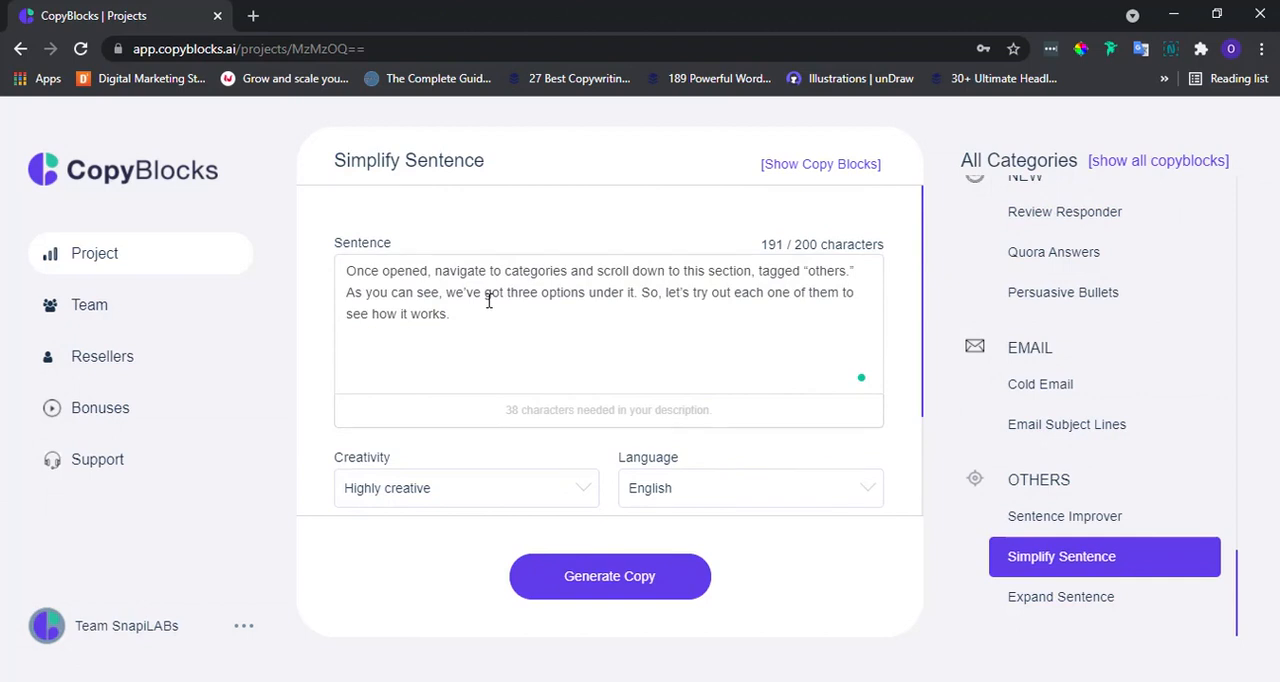
scroll(down, 3)
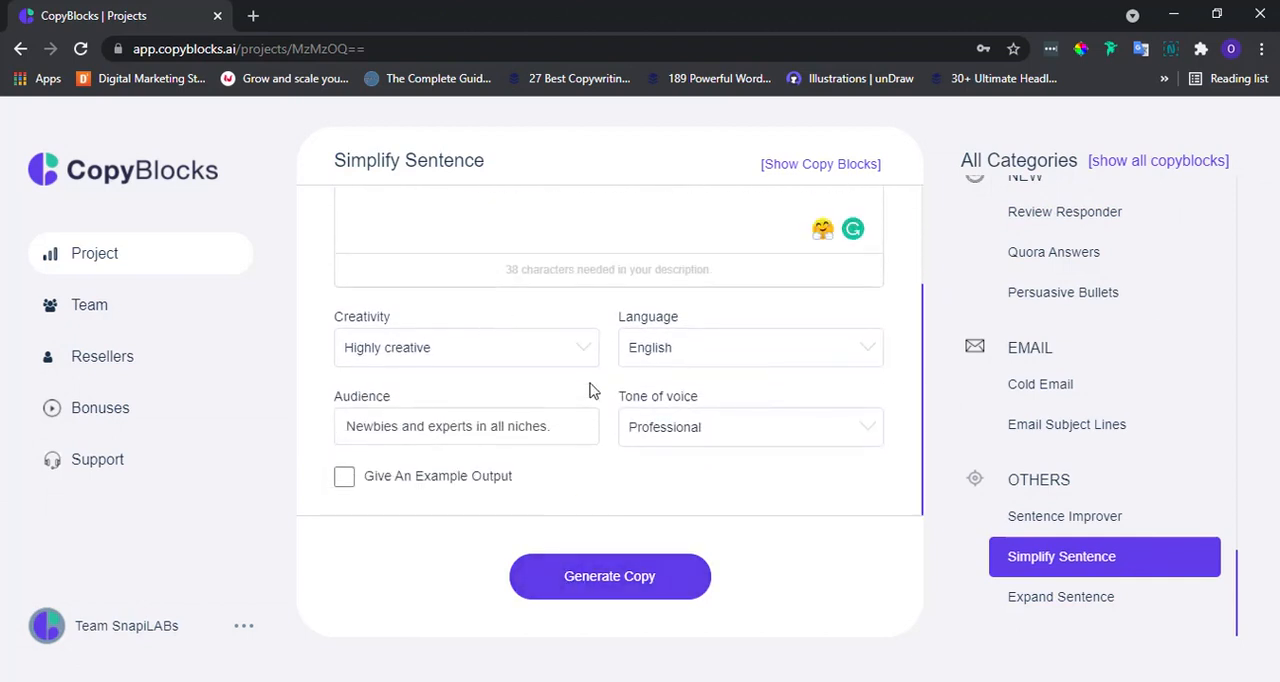
mouse_move(538, 388)
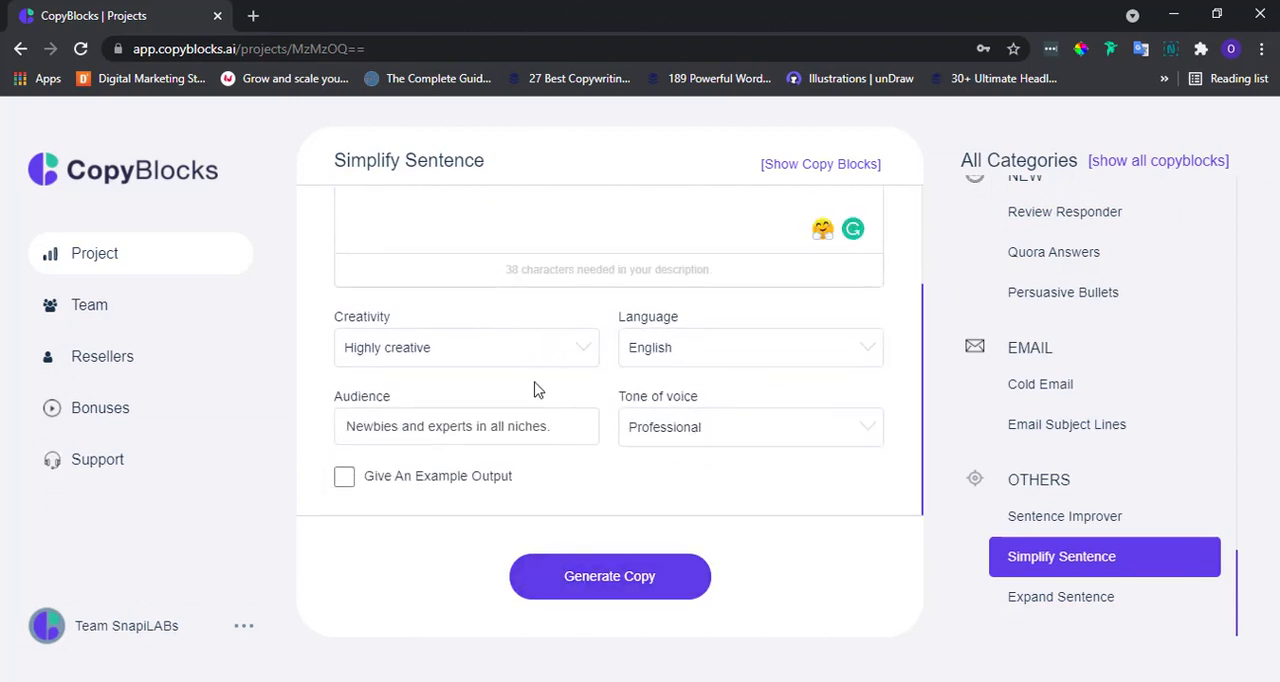
click(608, 576)
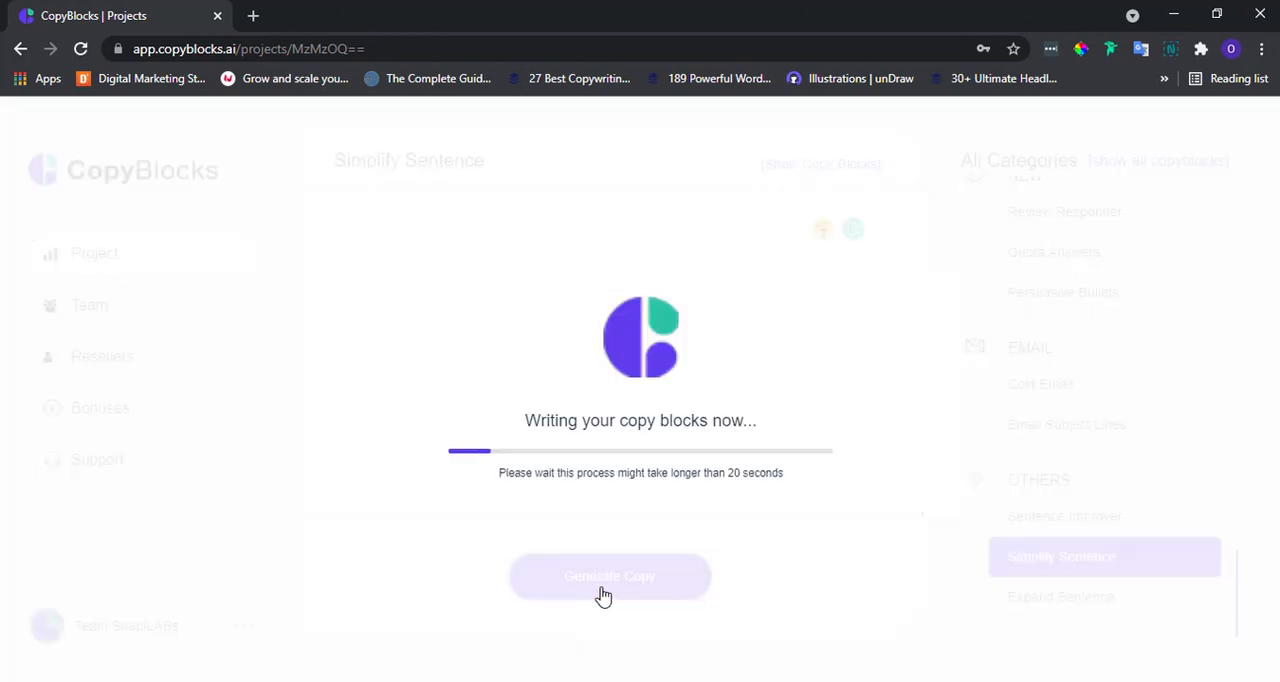
click(610, 576)
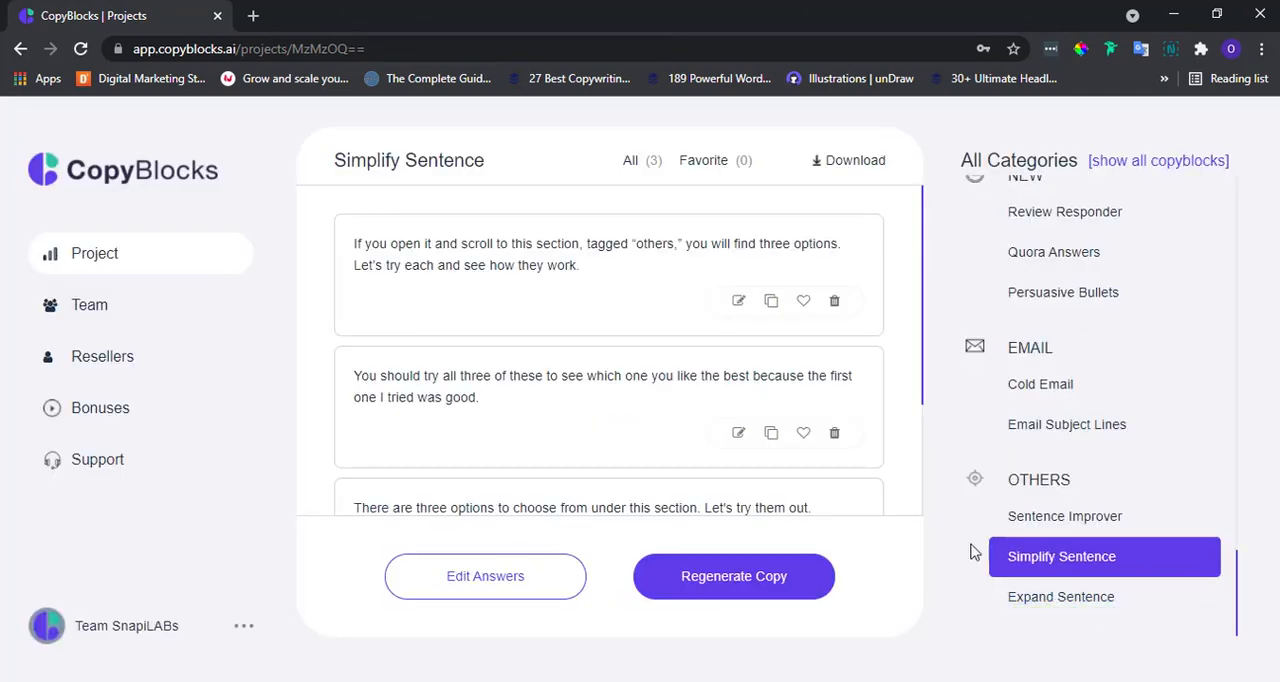
Step: Run Expand Sentence on the same sentence and settings to start generating expanded copy
click(1060, 596)
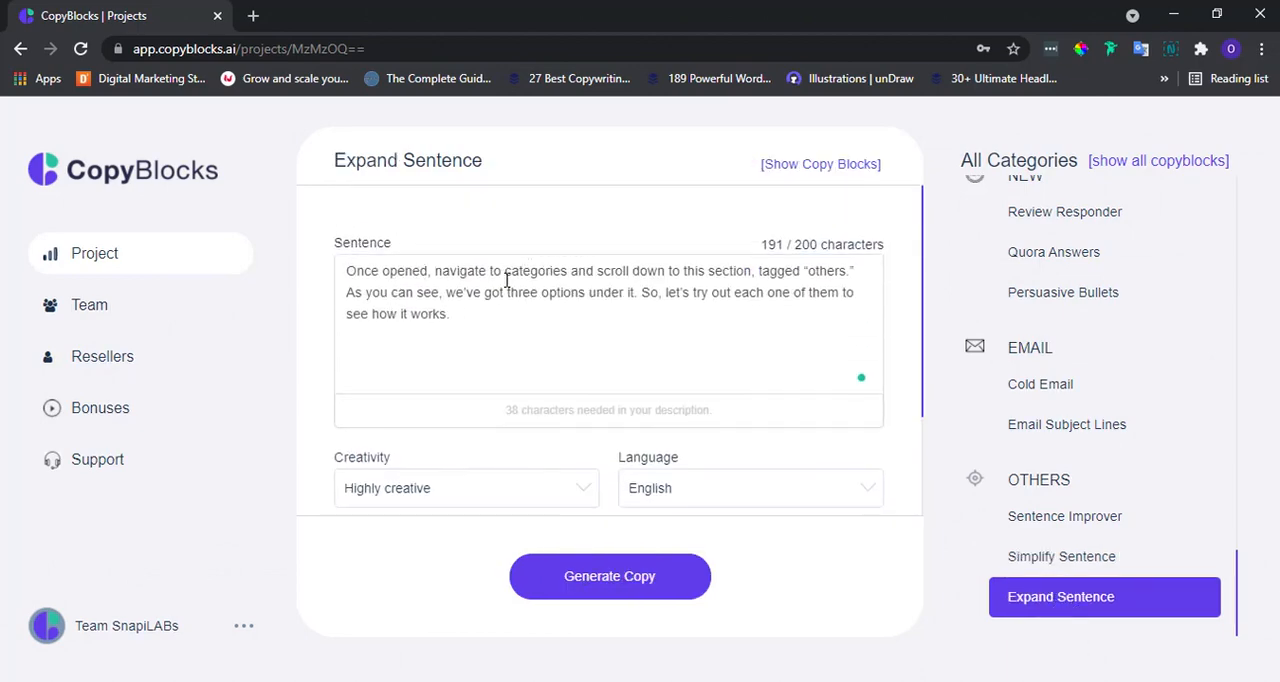
scroll(down, 3)
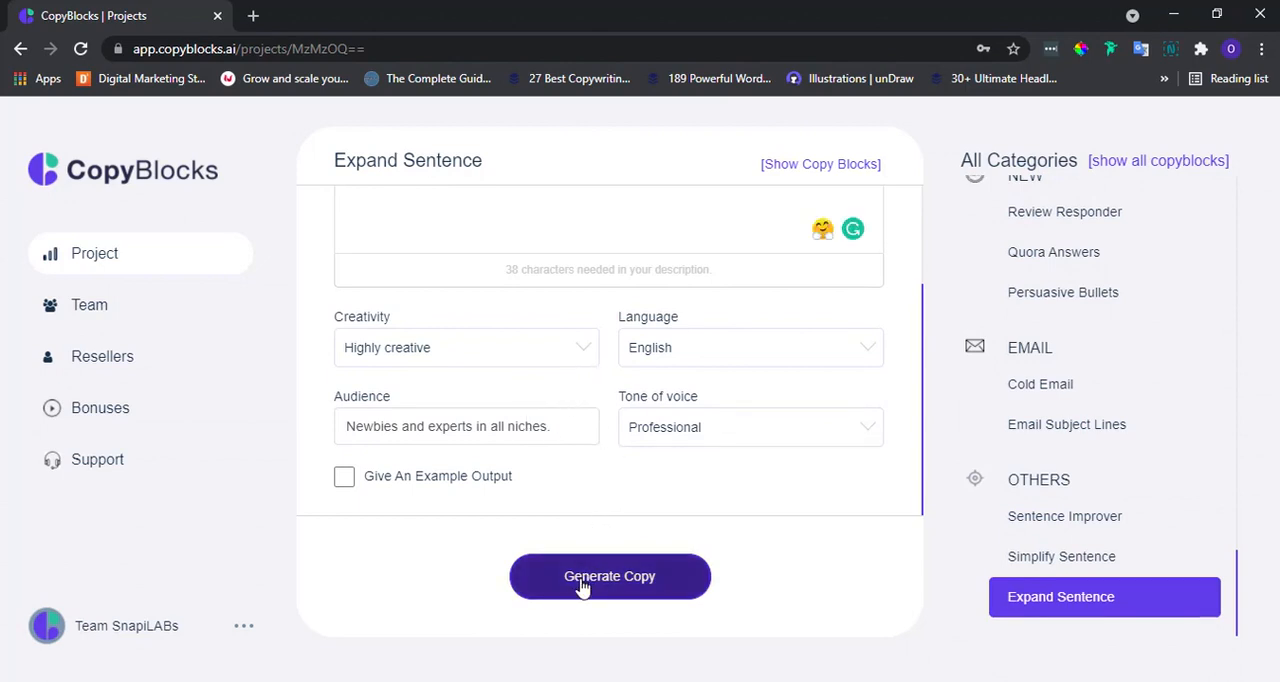
click(608, 576)
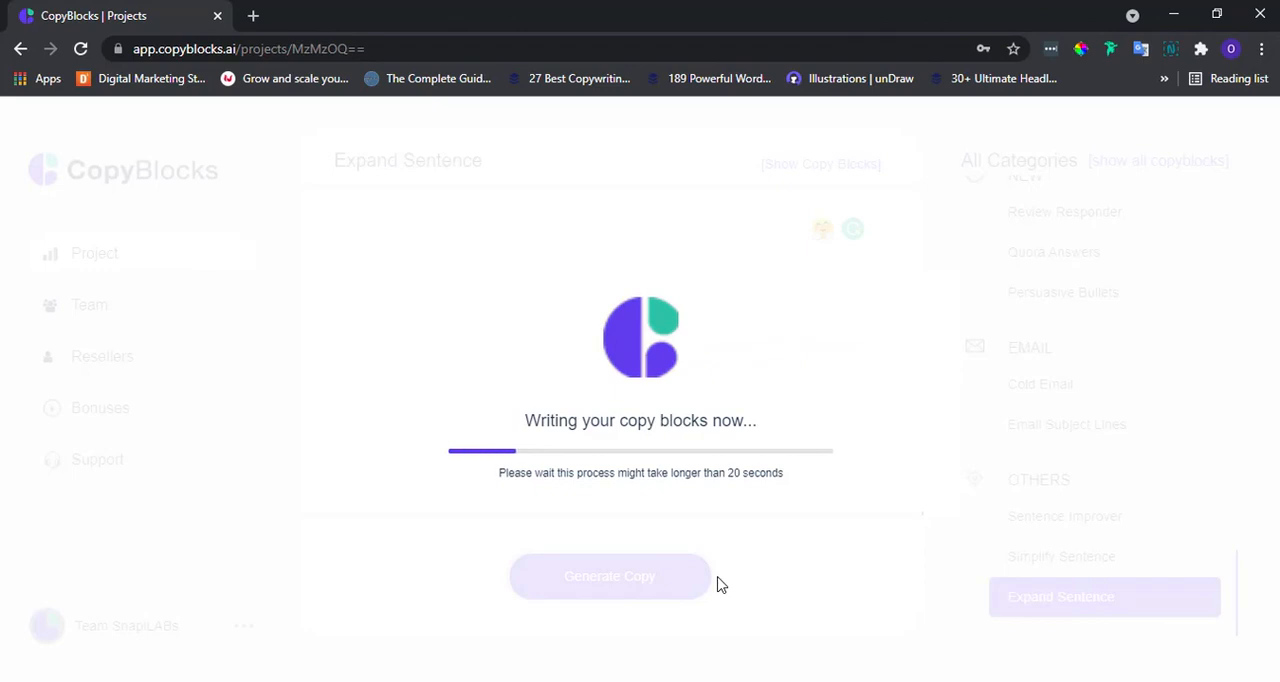